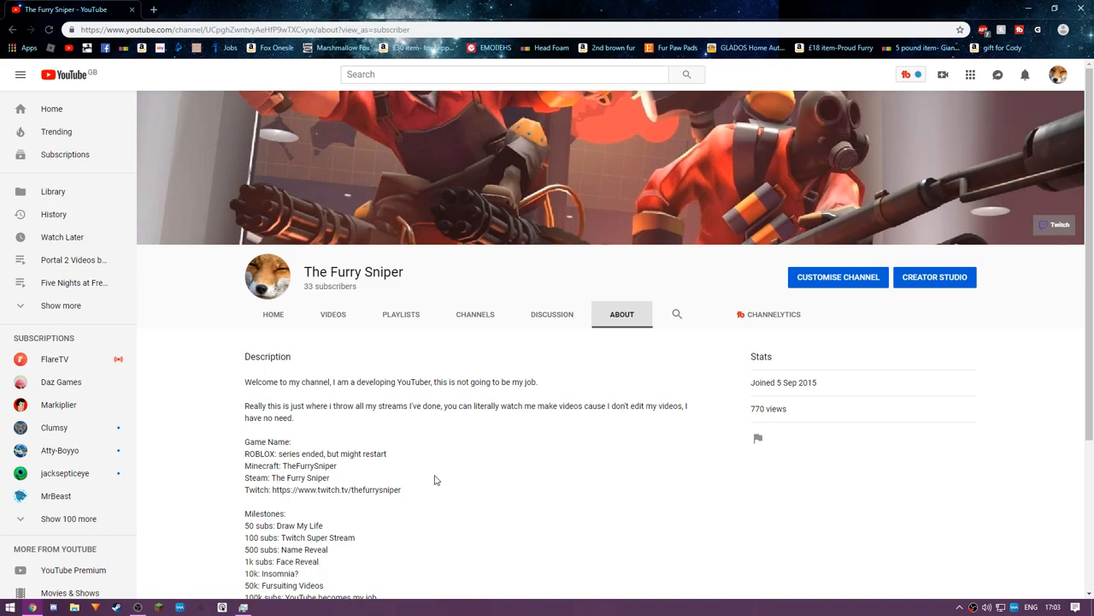
mouse_move(192, 419)
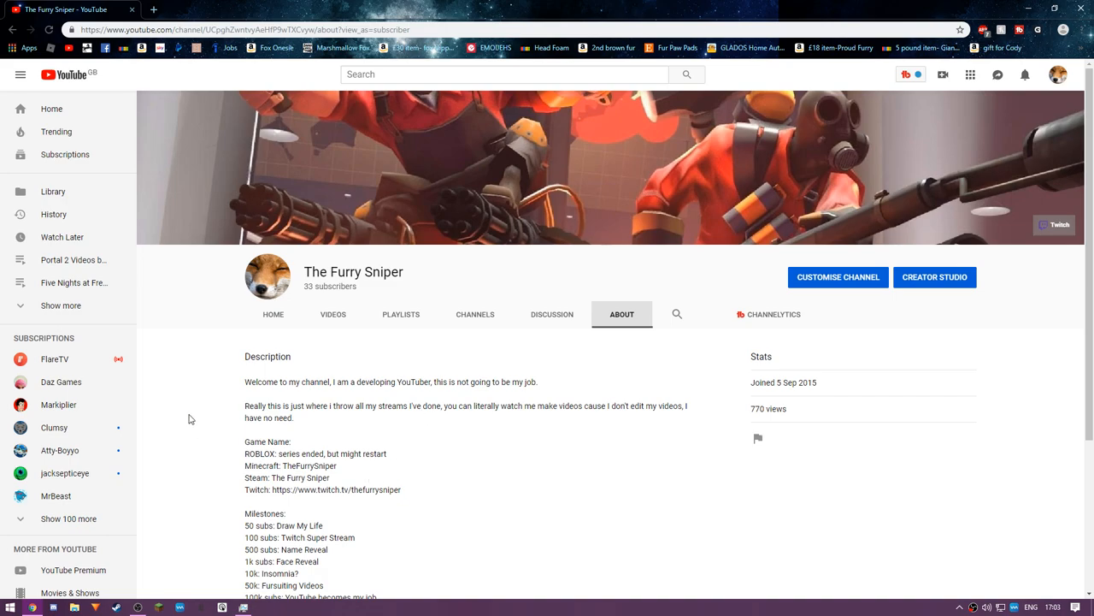
mouse_move(201, 343)
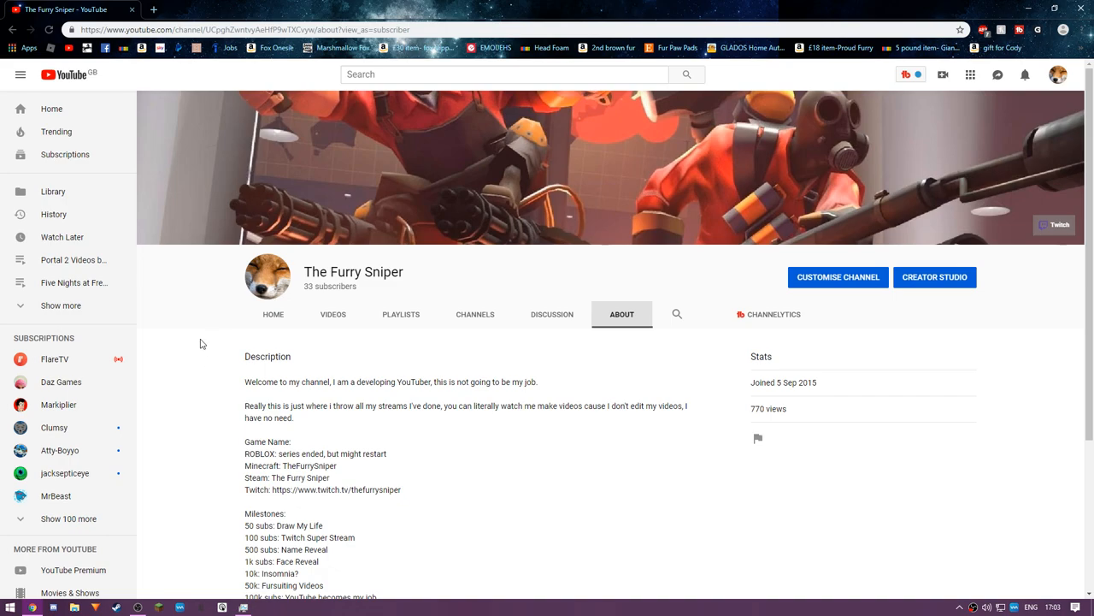
mouse_move(155, 11)
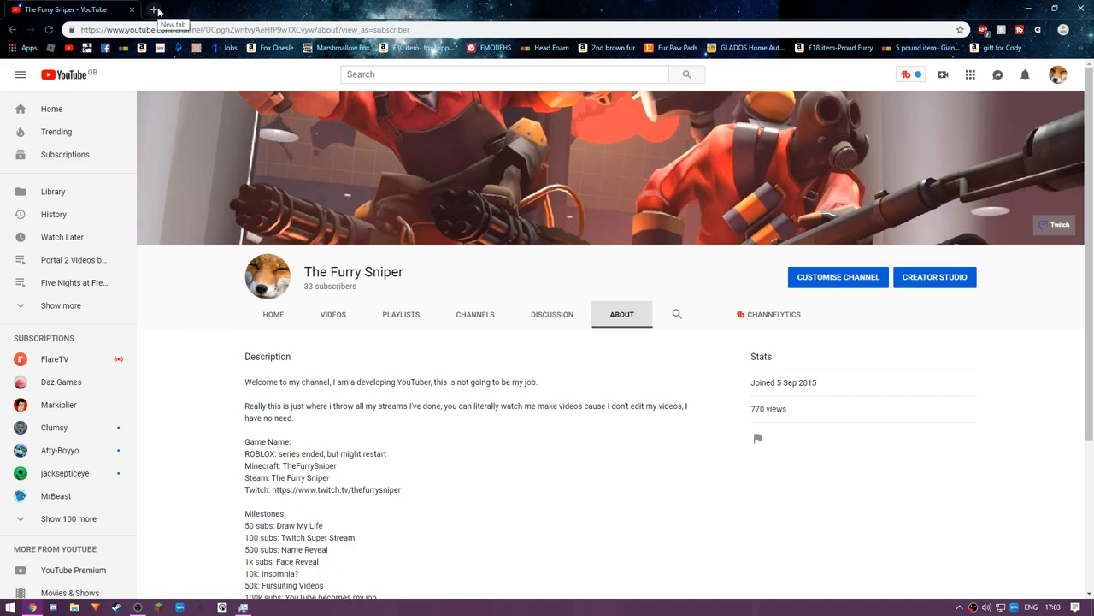
Open Amazon.co.uk in a new tab and visit the account overview page twice
click(154, 9)
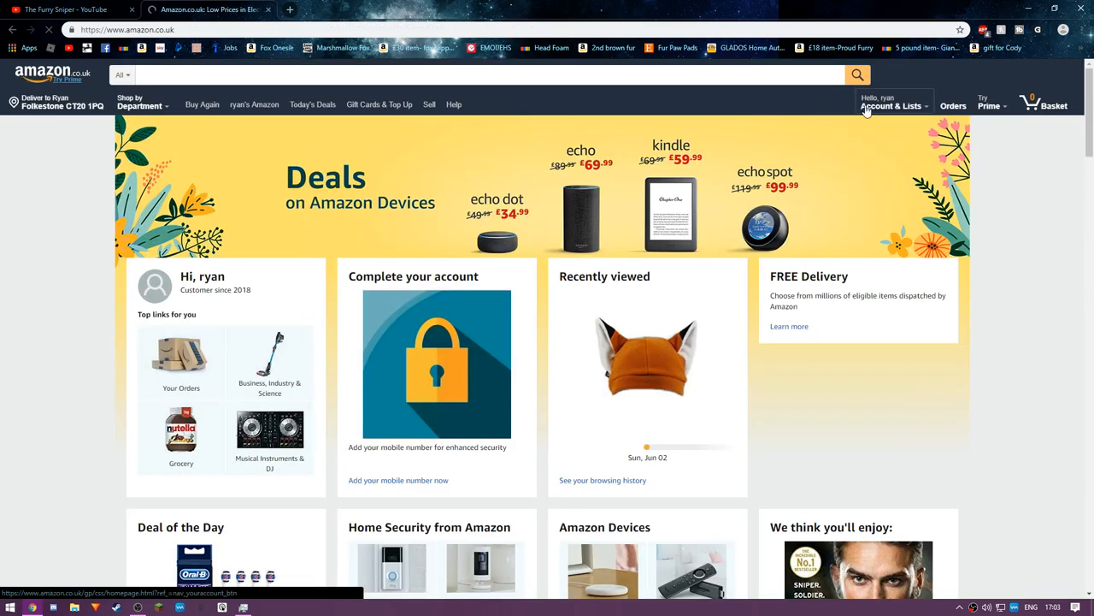
right_click(889, 105)
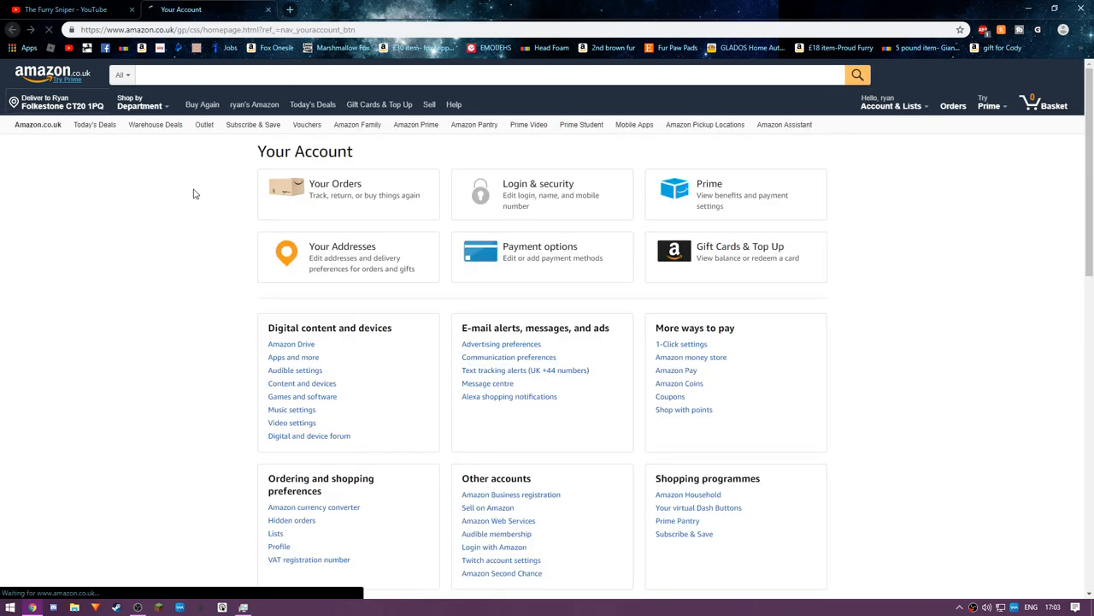
click(45, 73)
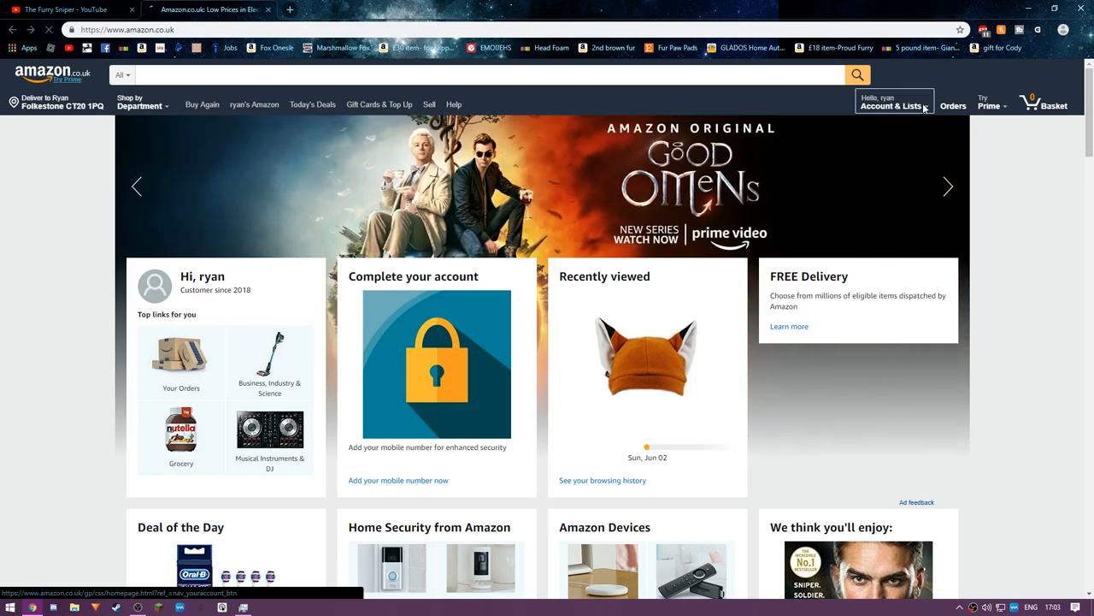
click(891, 106)
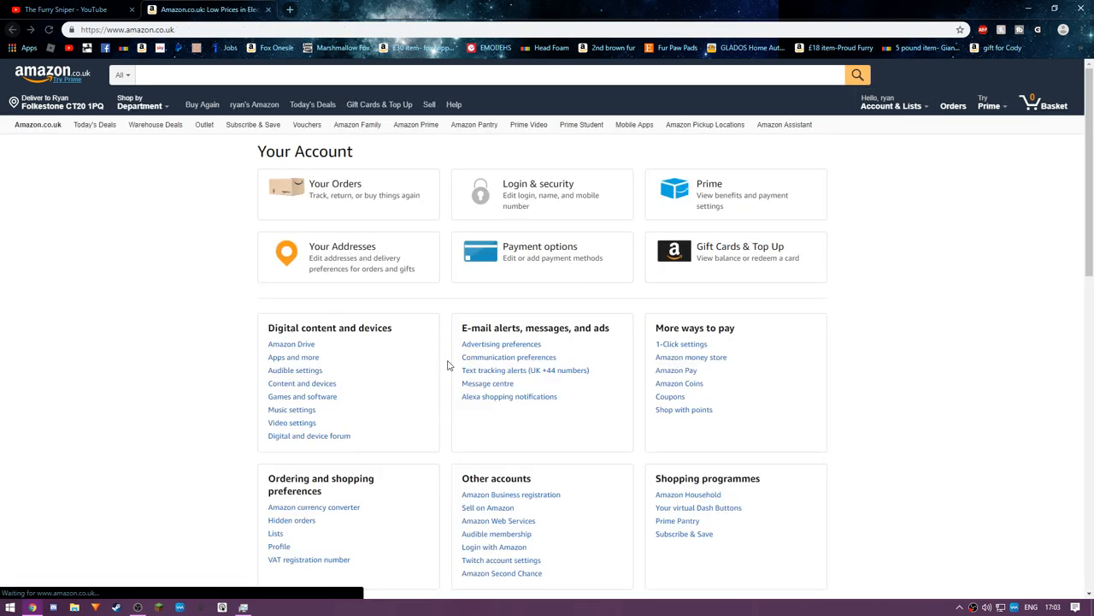
click(43, 72)
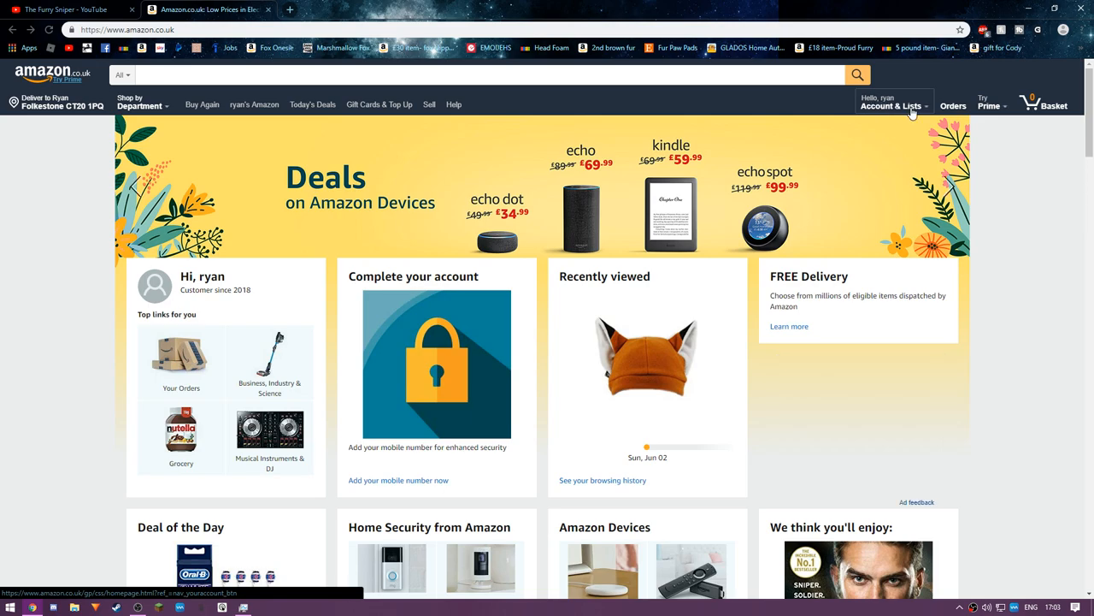
Sign out of the Amazon account, then reopen Amazon.co.uk from a Google search for amazon
click(892, 106)
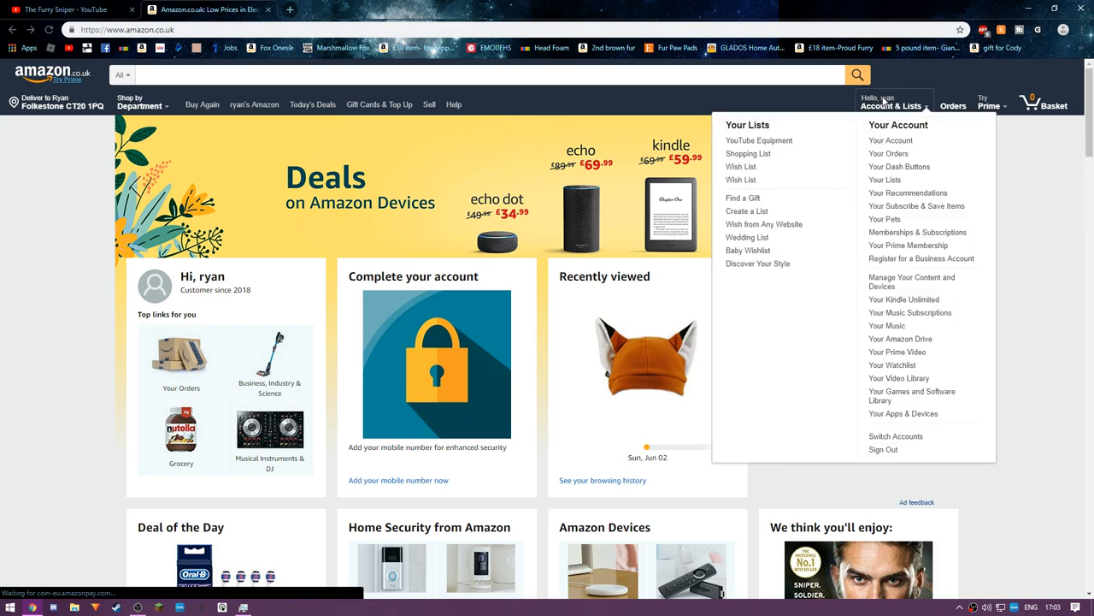
click(883, 449)
text(ama)
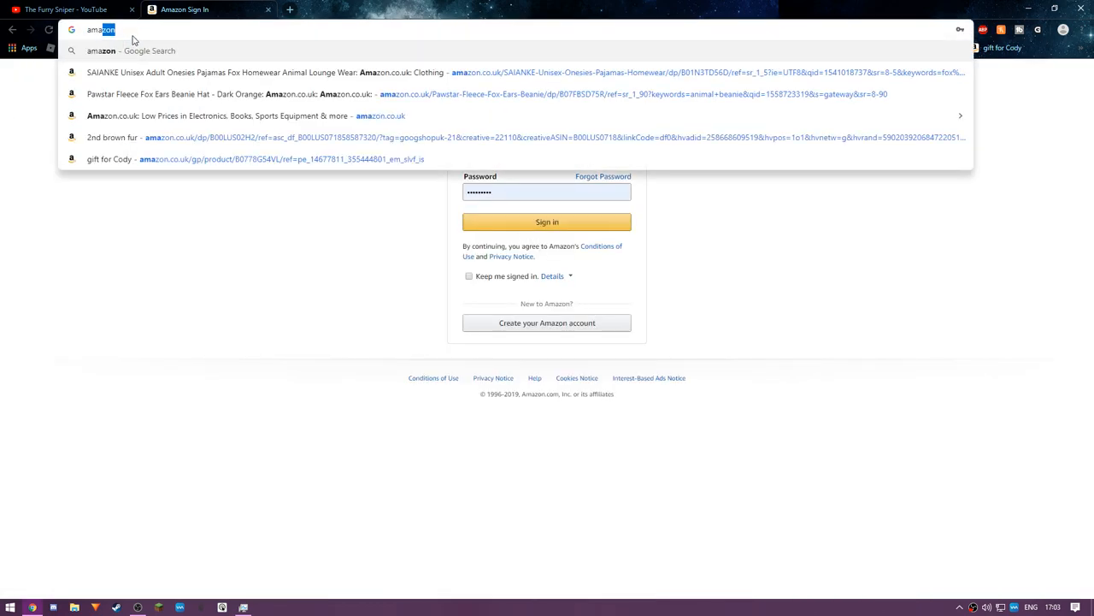
key(Return)
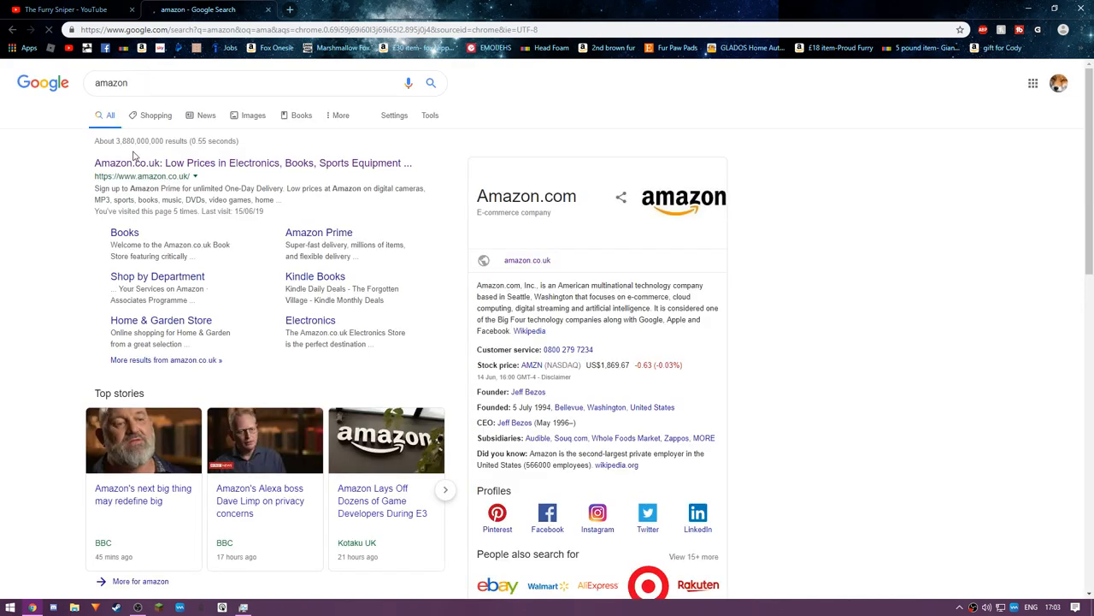
click(252, 162)
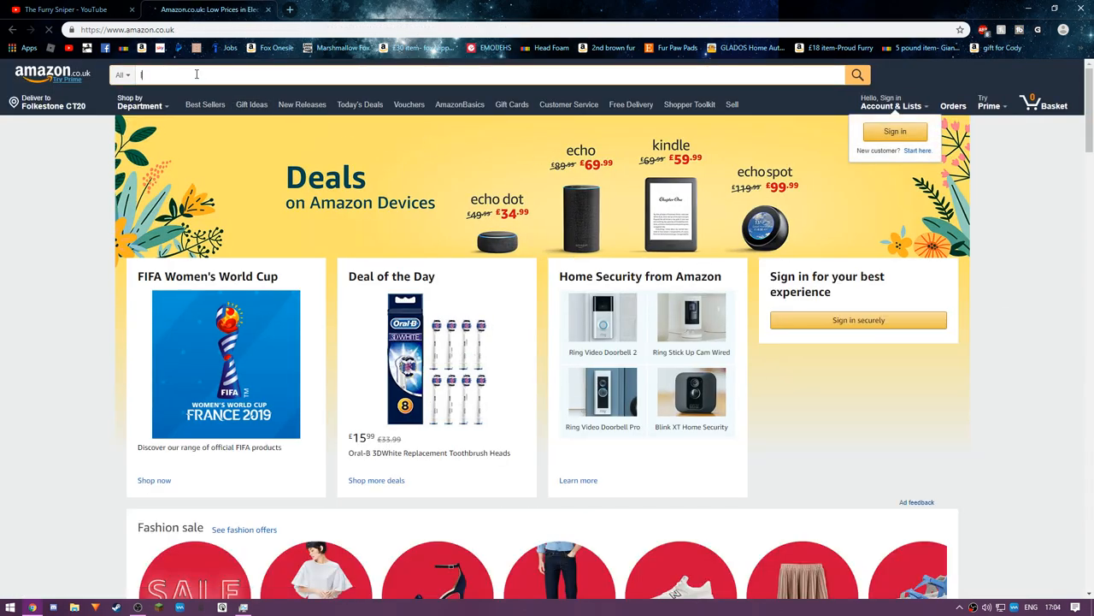
Search Amazon for 'liquid cooling system', browse the results, and open the Corsair H45 listing
text(liquid cooling system)
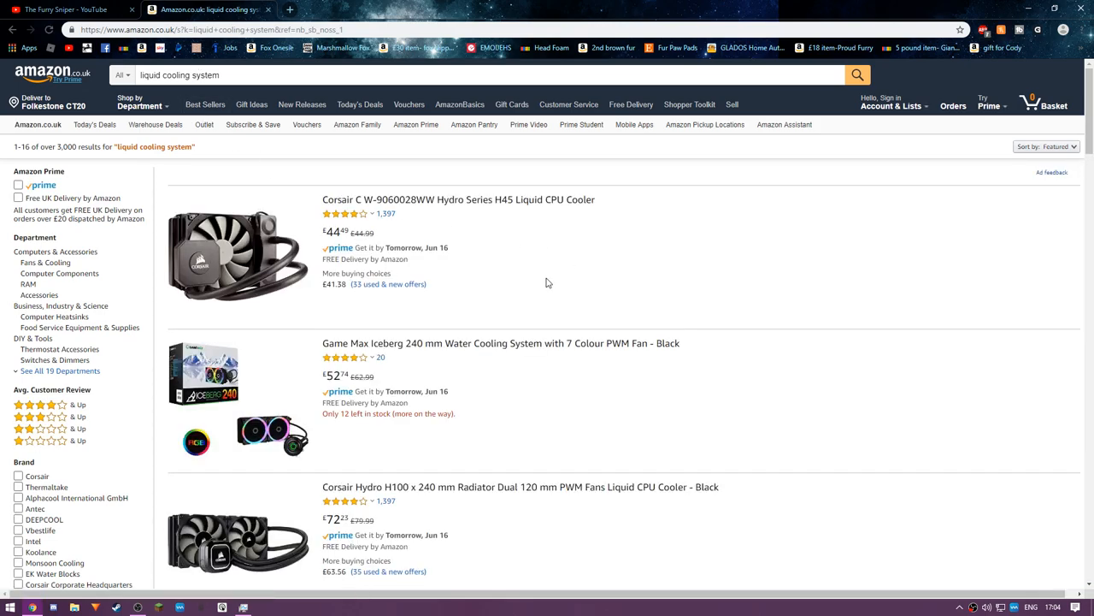
mouse_move(555, 213)
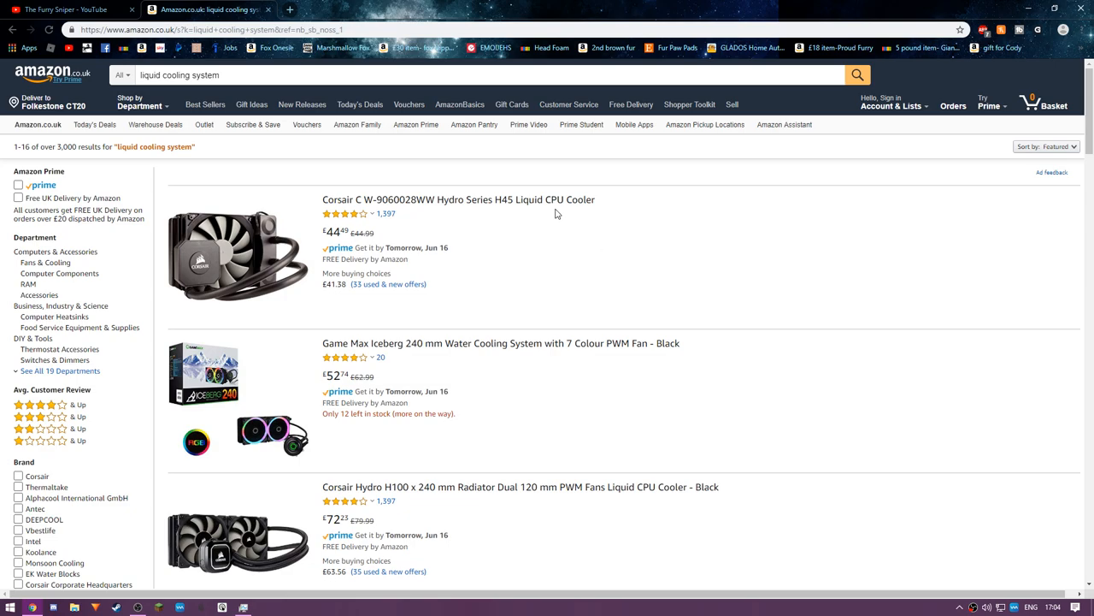
mouse_move(573, 231)
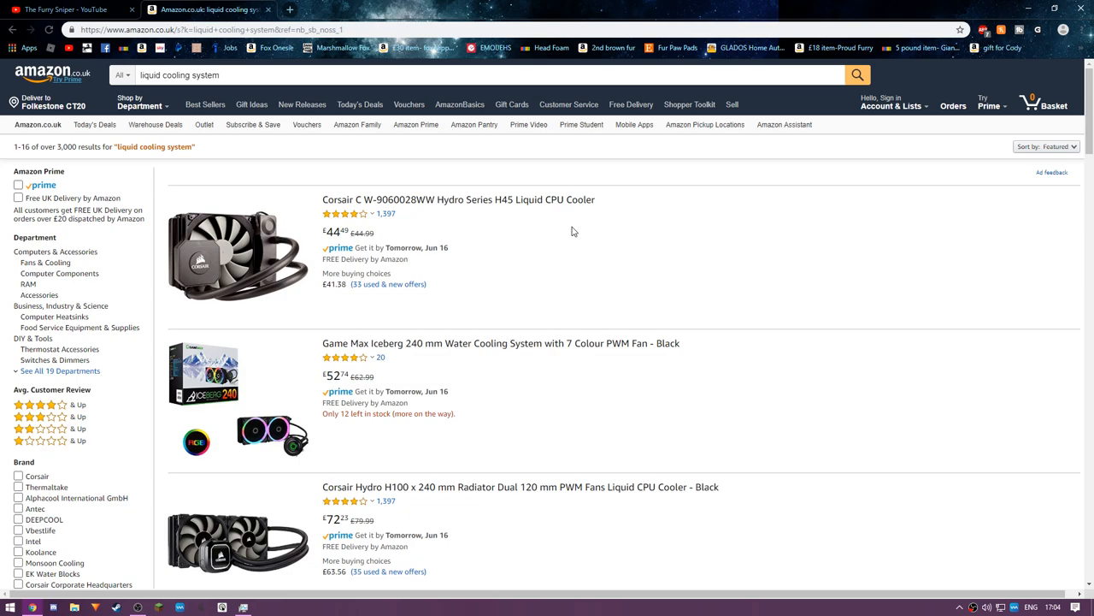
scroll(down, 3)
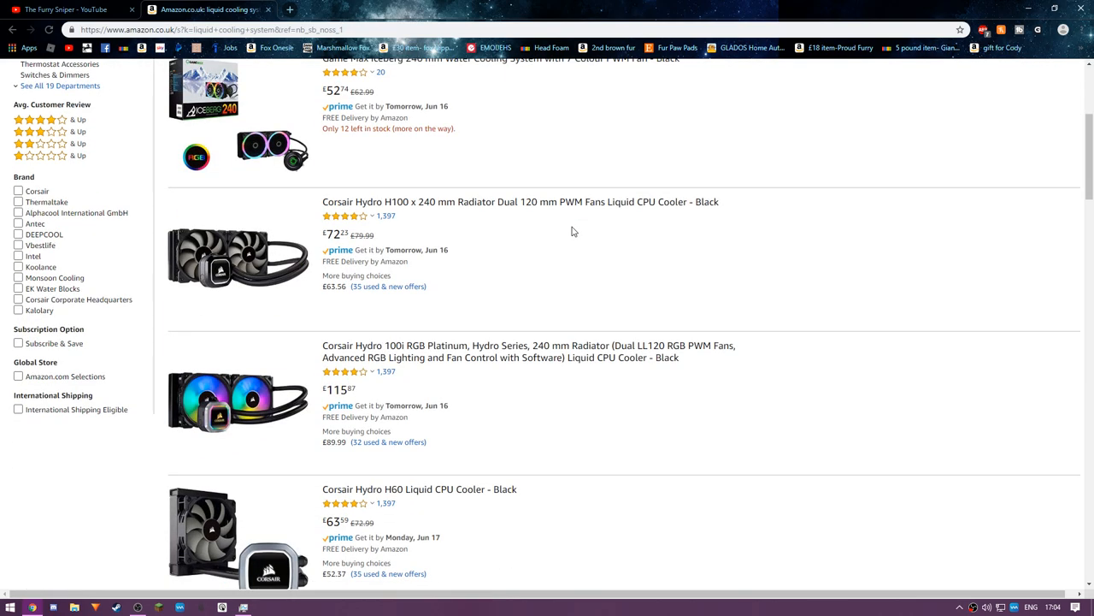
scroll(down, 3)
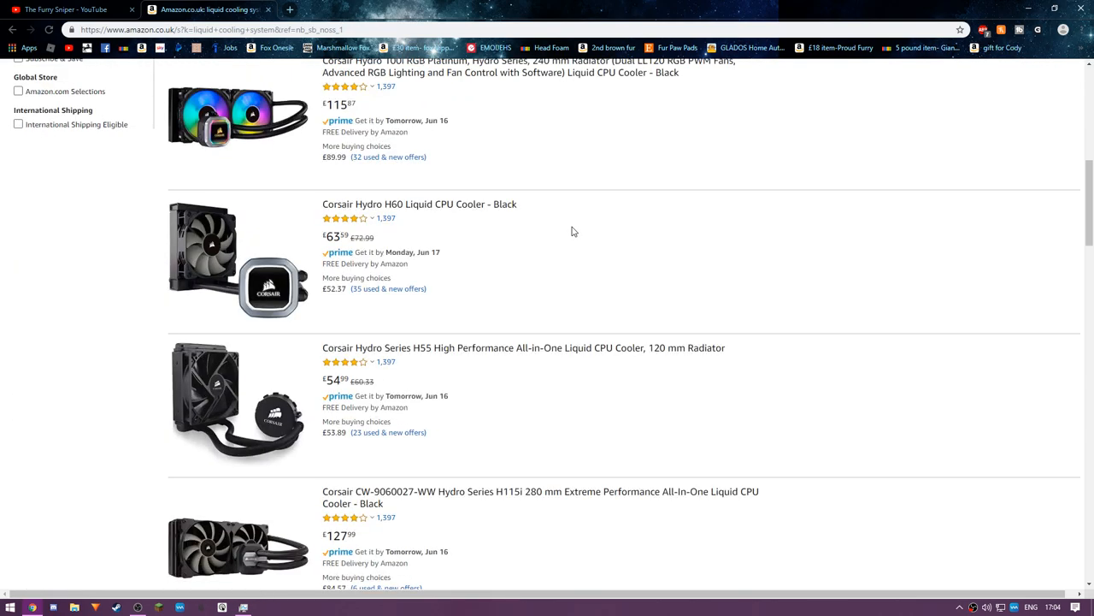
mouse_move(389, 521)
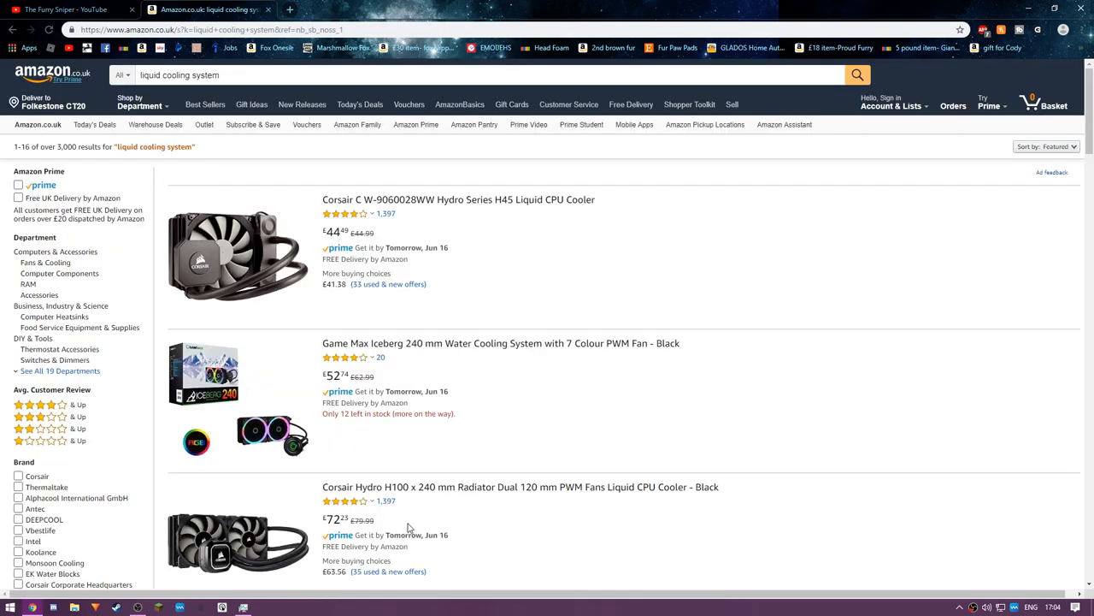
mouse_move(679, 524)
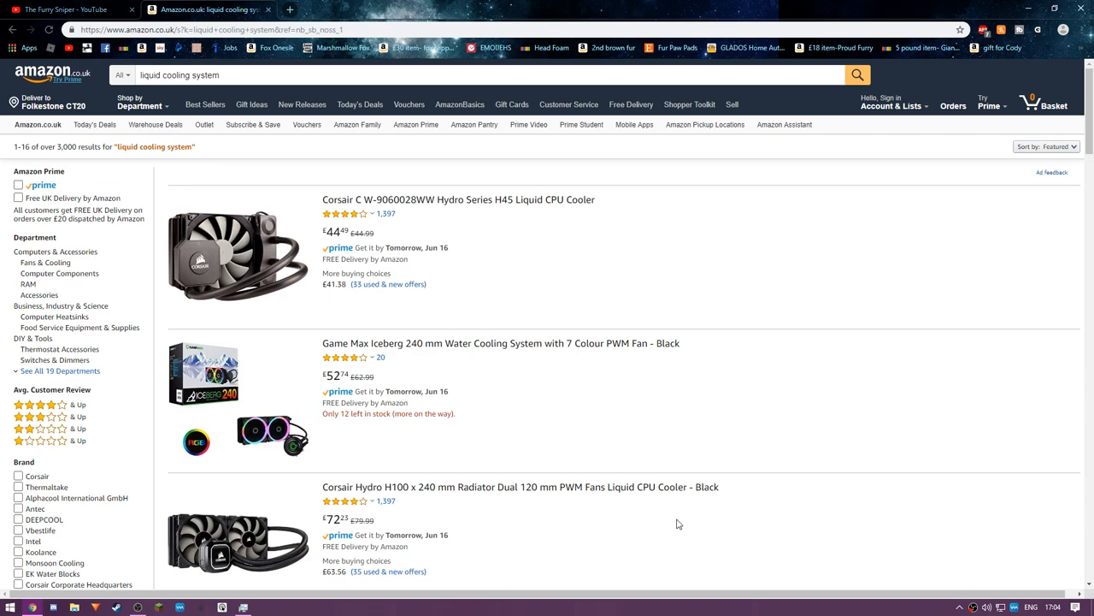
mouse_move(459, 459)
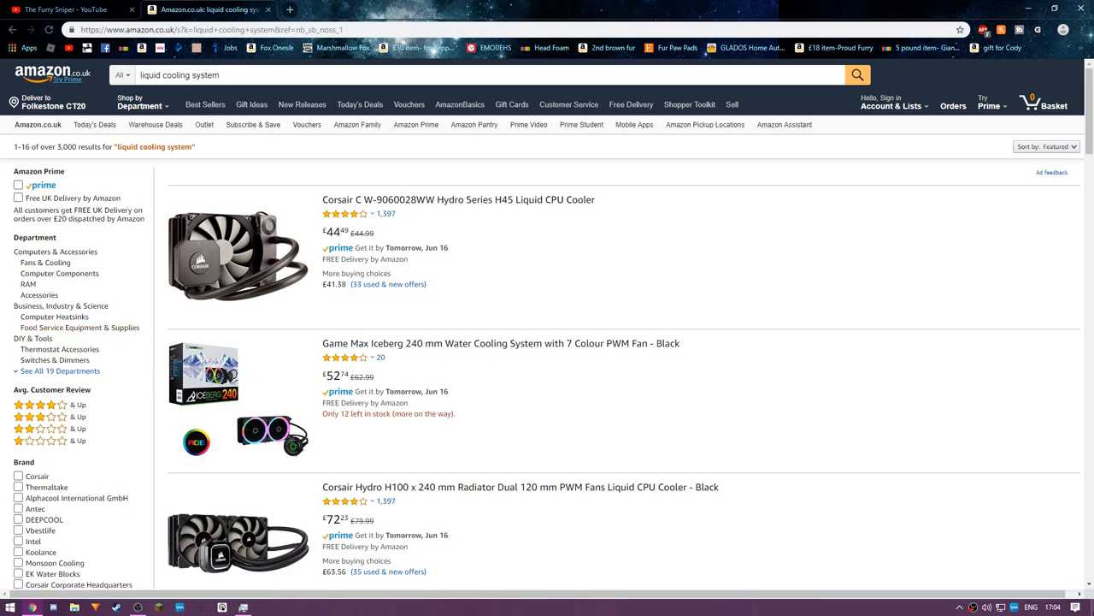
mouse_move(812, 259)
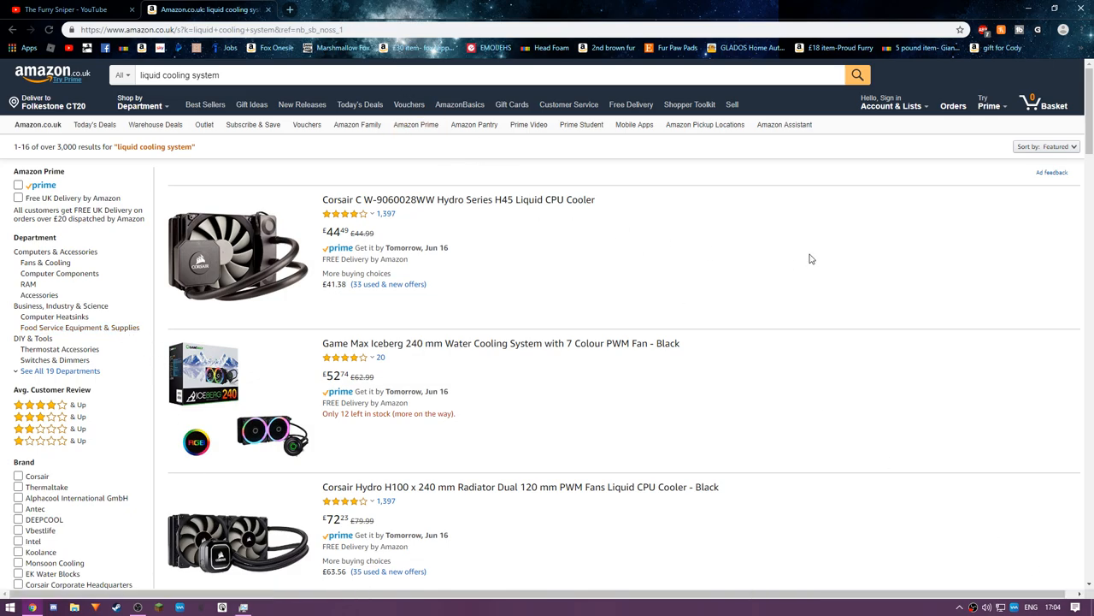
mouse_move(518, 268)
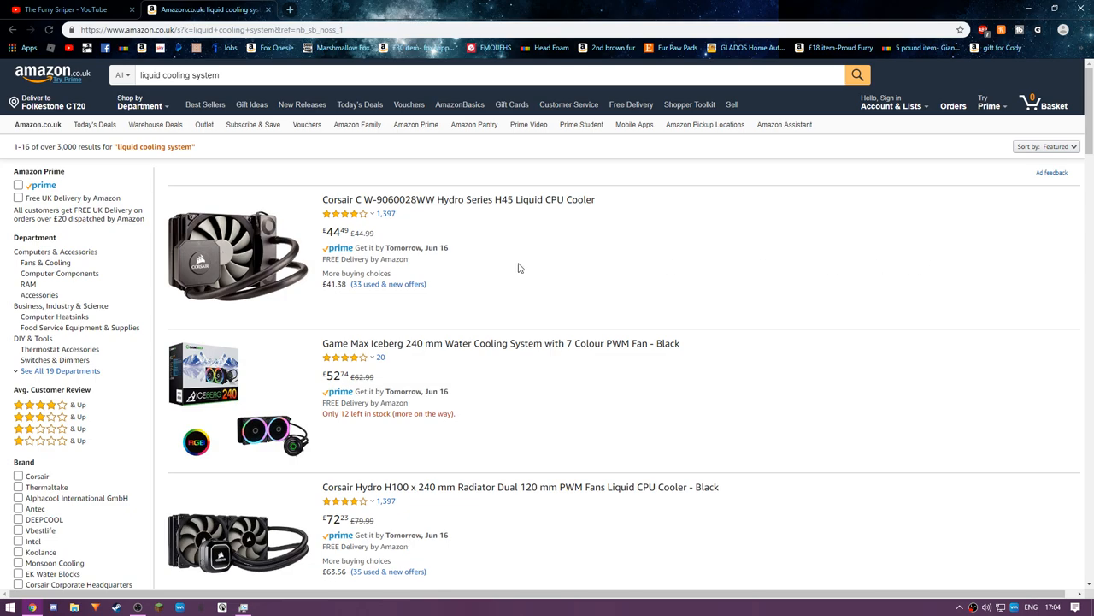
mouse_move(451, 206)
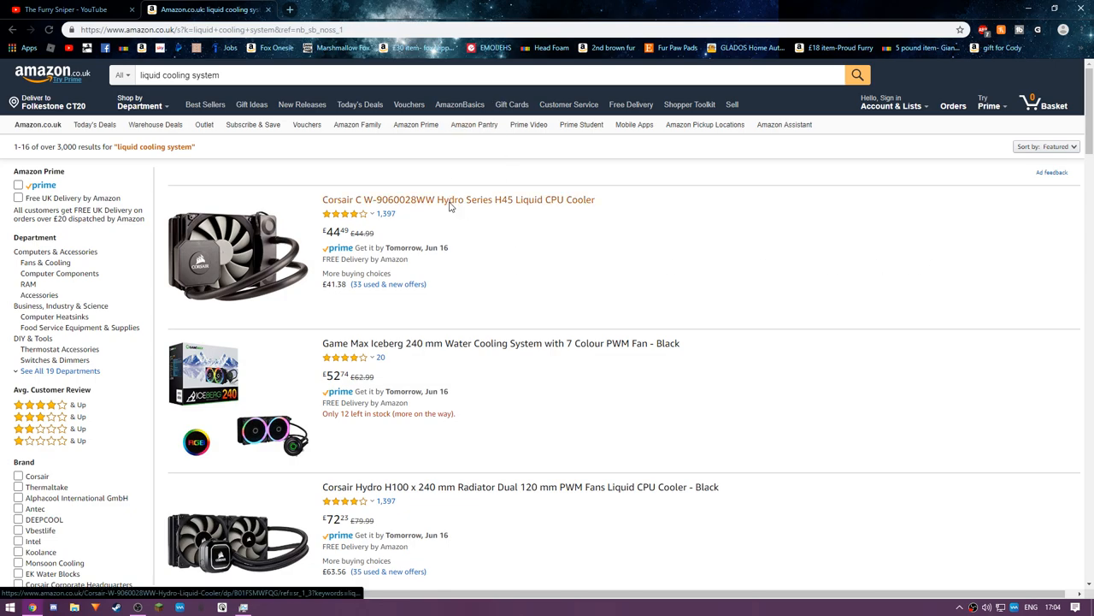
click(458, 199)
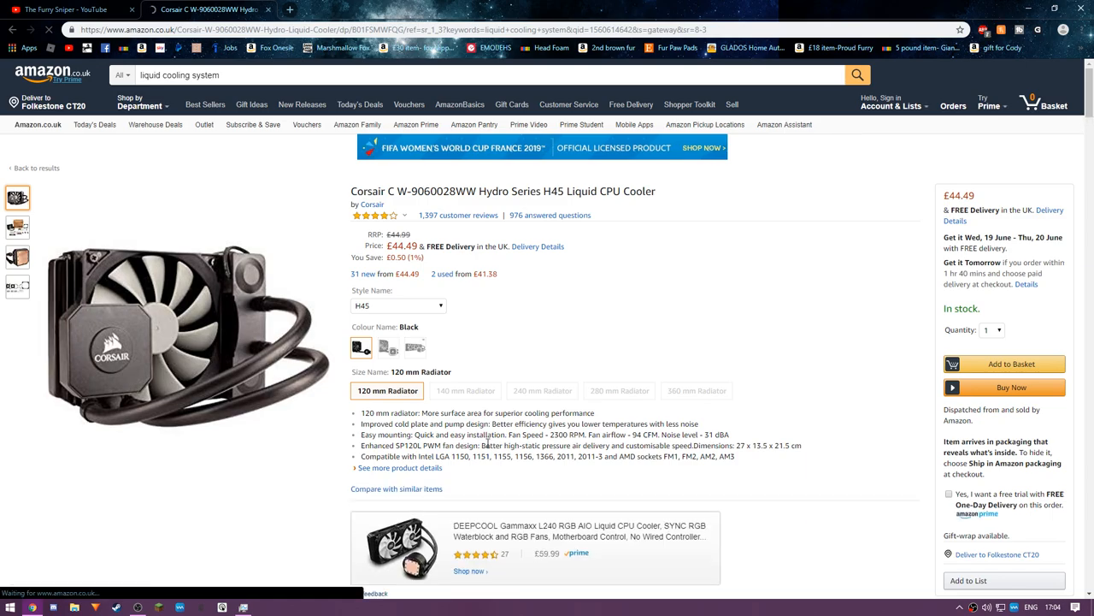
Scroll down the Corsair H45 product page to the bundle and seller offers, then back up
scroll(down, 3)
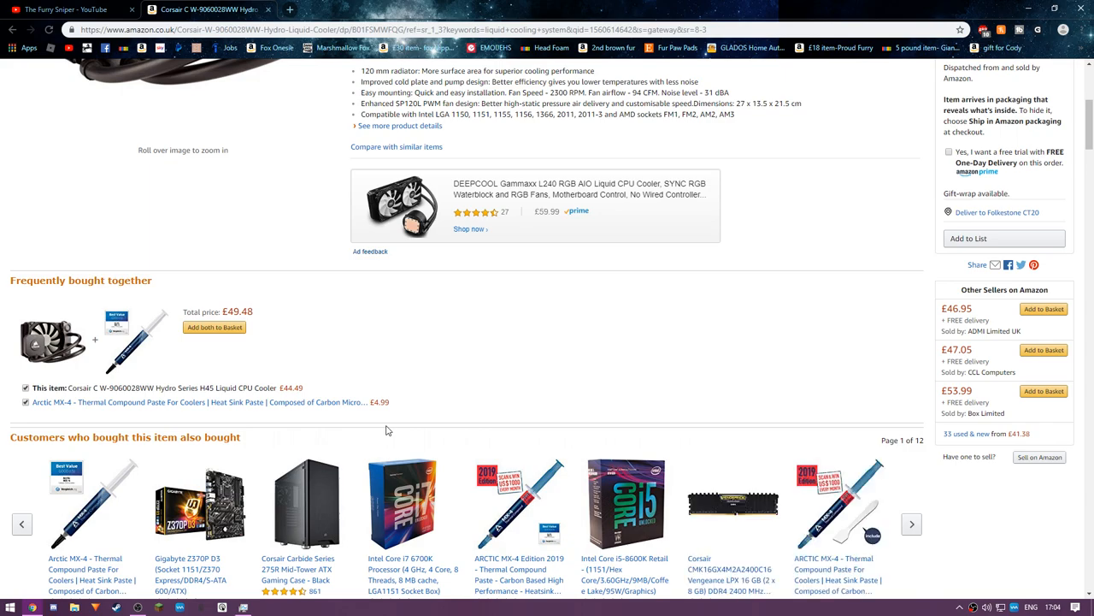
scroll(up, 3)
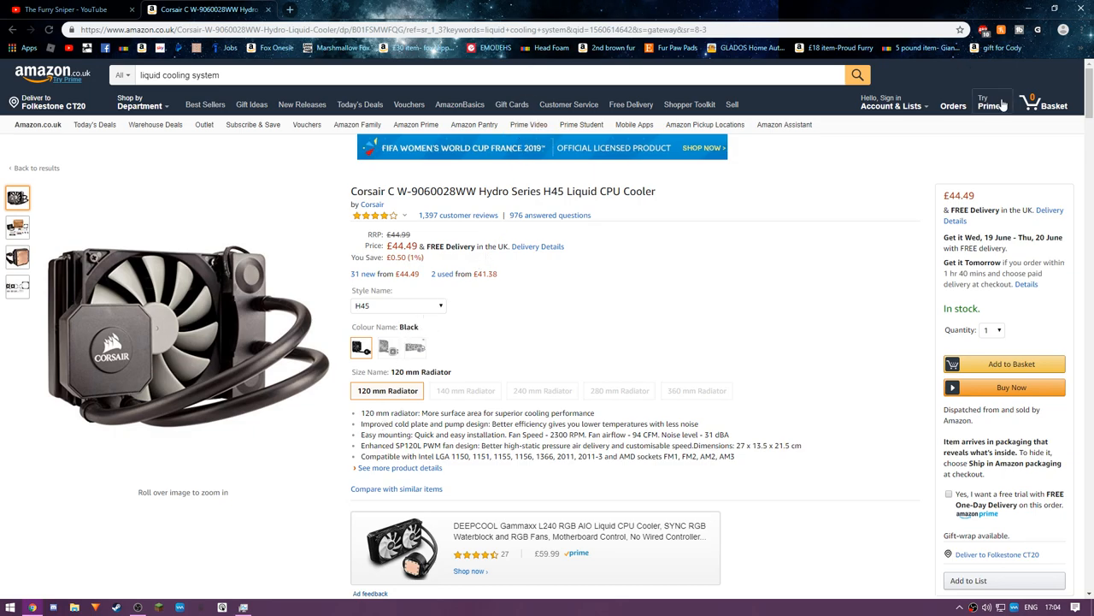
mouse_move(727, 269)
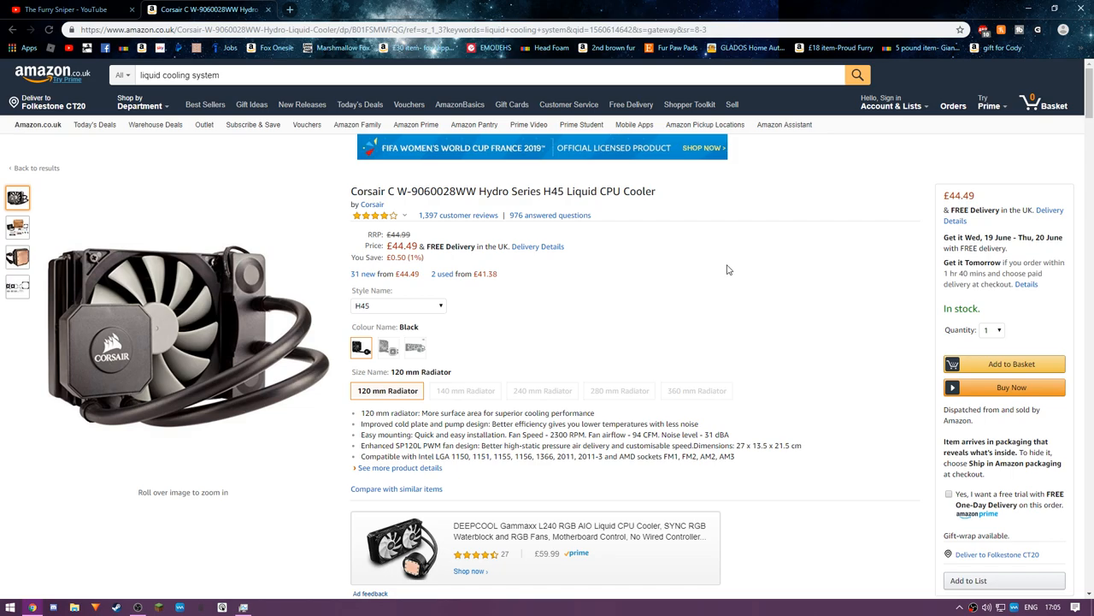
mouse_move(425, 307)
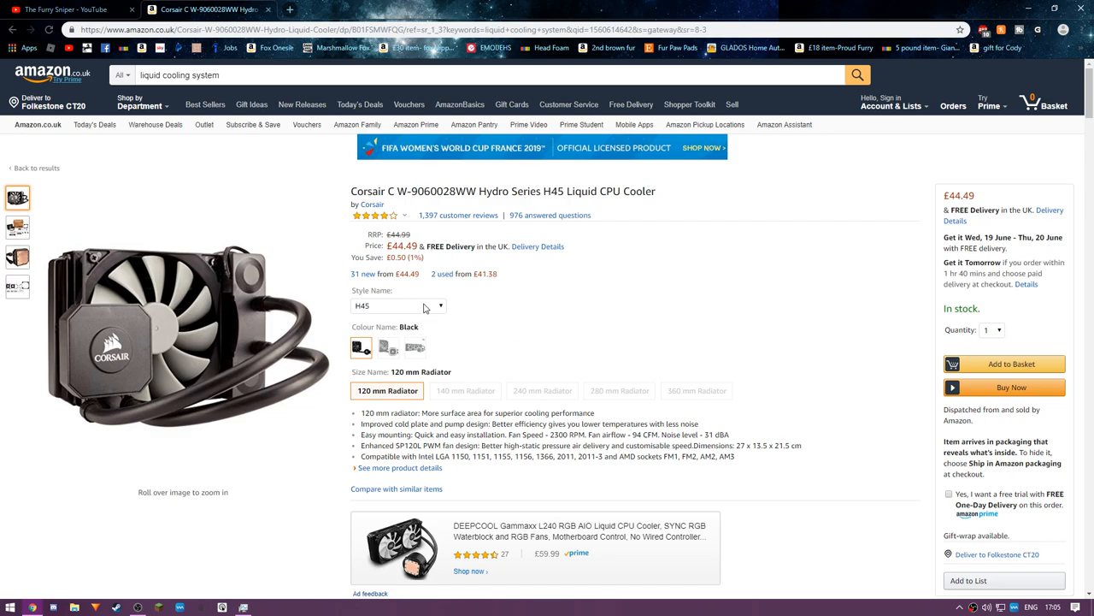
click(398, 305)
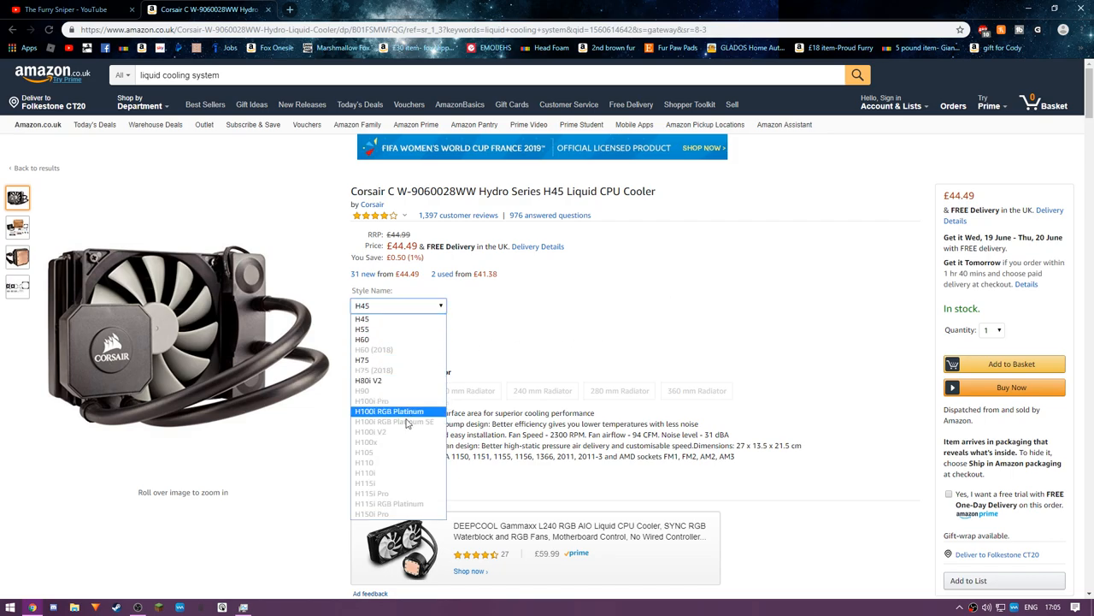
mouse_move(399, 339)
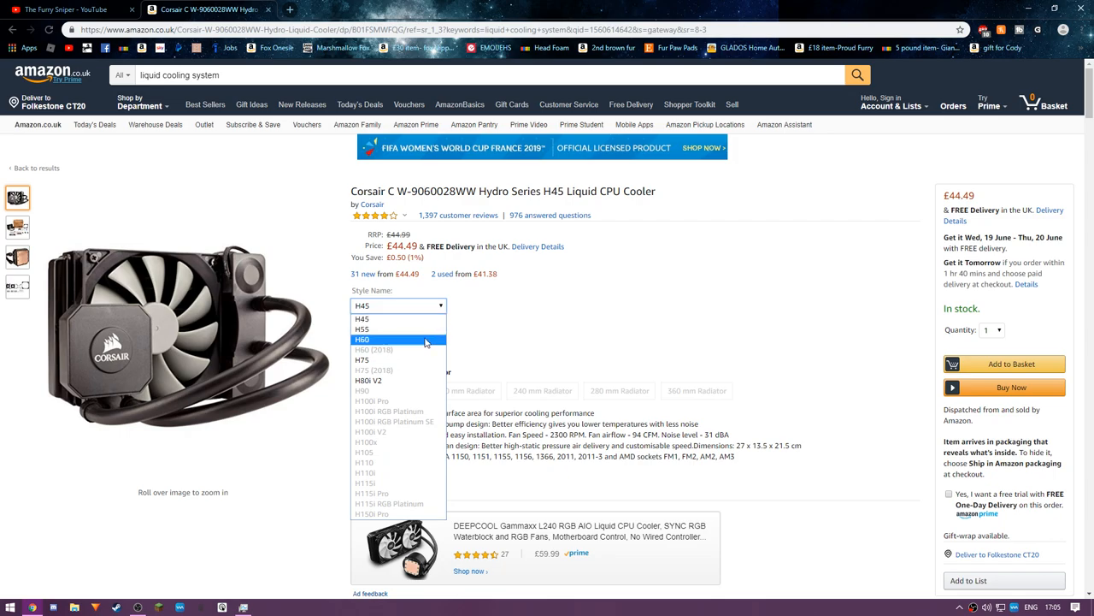
click(367, 379)
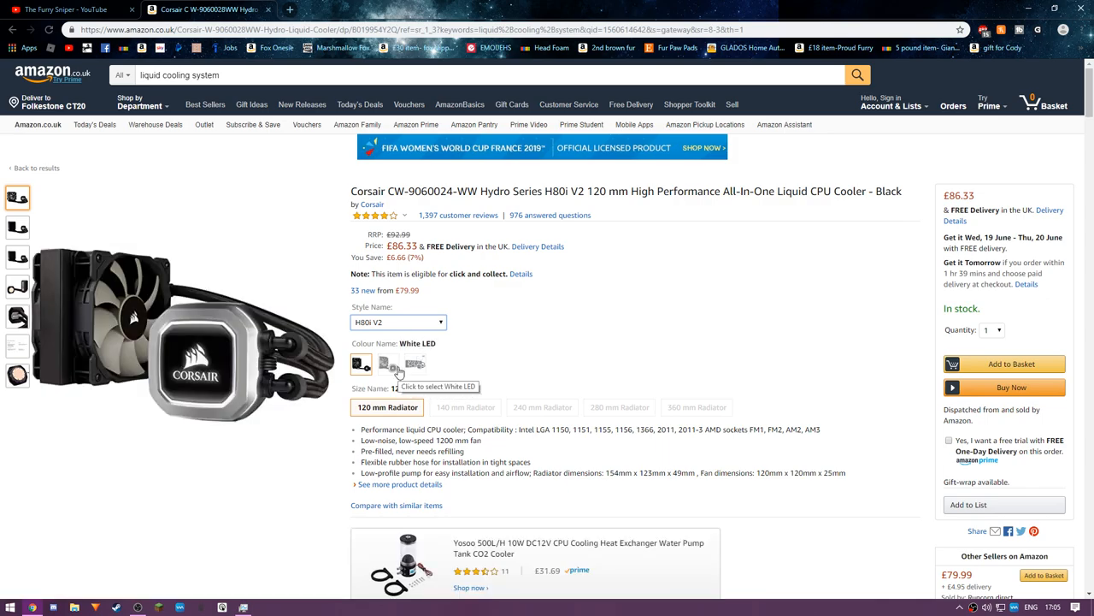
click(415, 364)
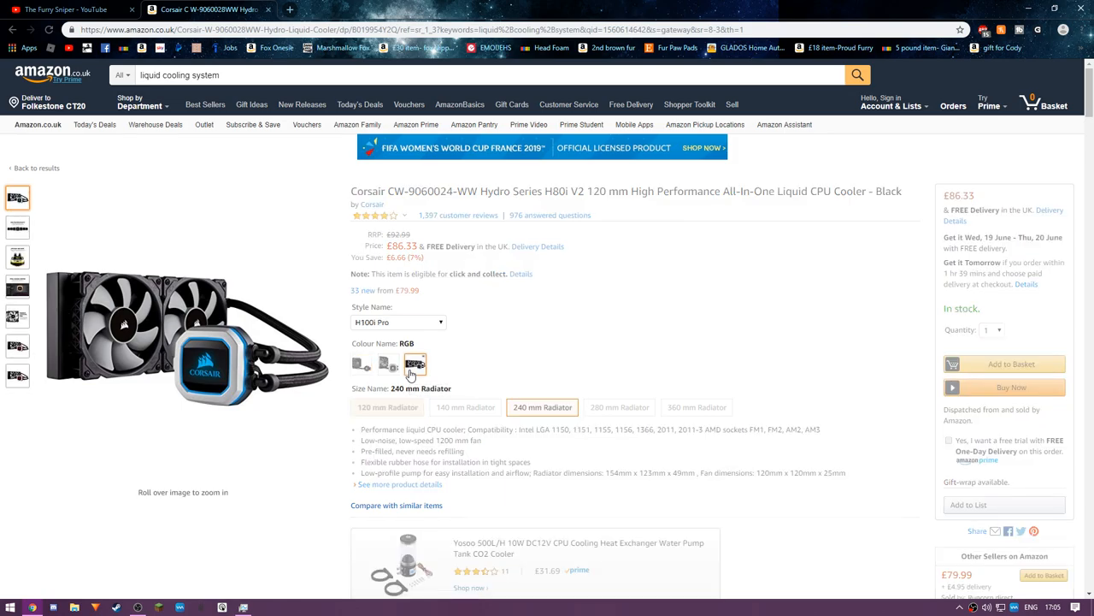
click(415, 366)
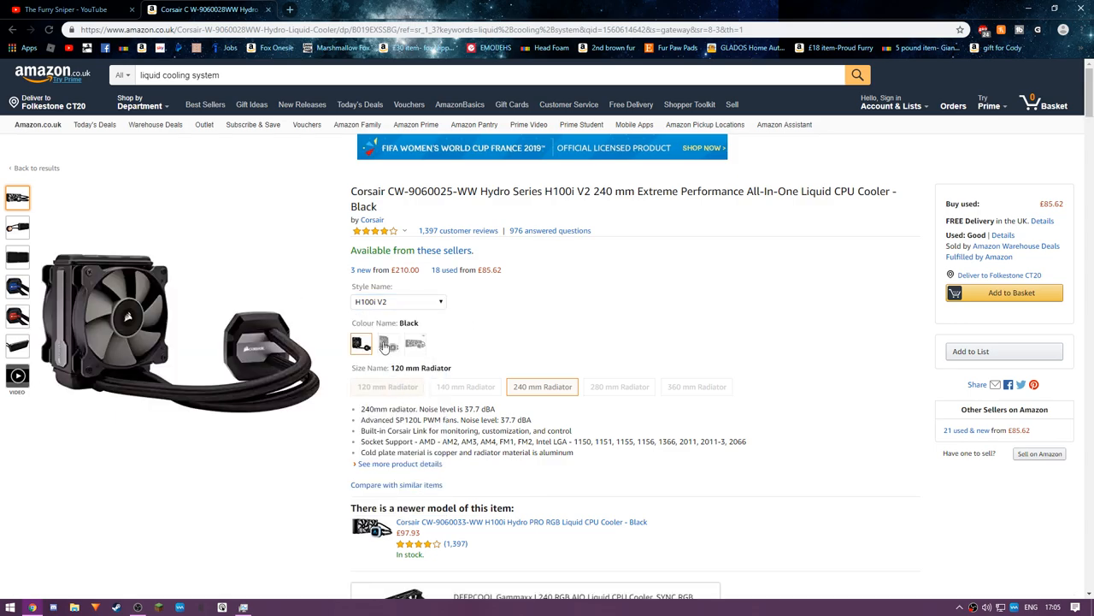
mouse_move(387, 386)
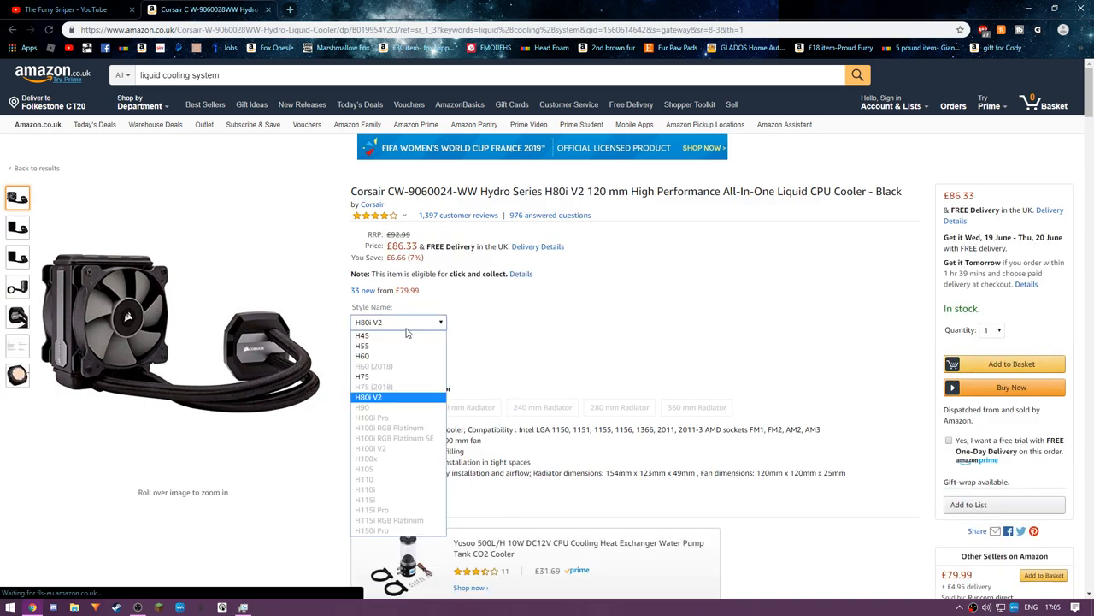
click(362, 334)
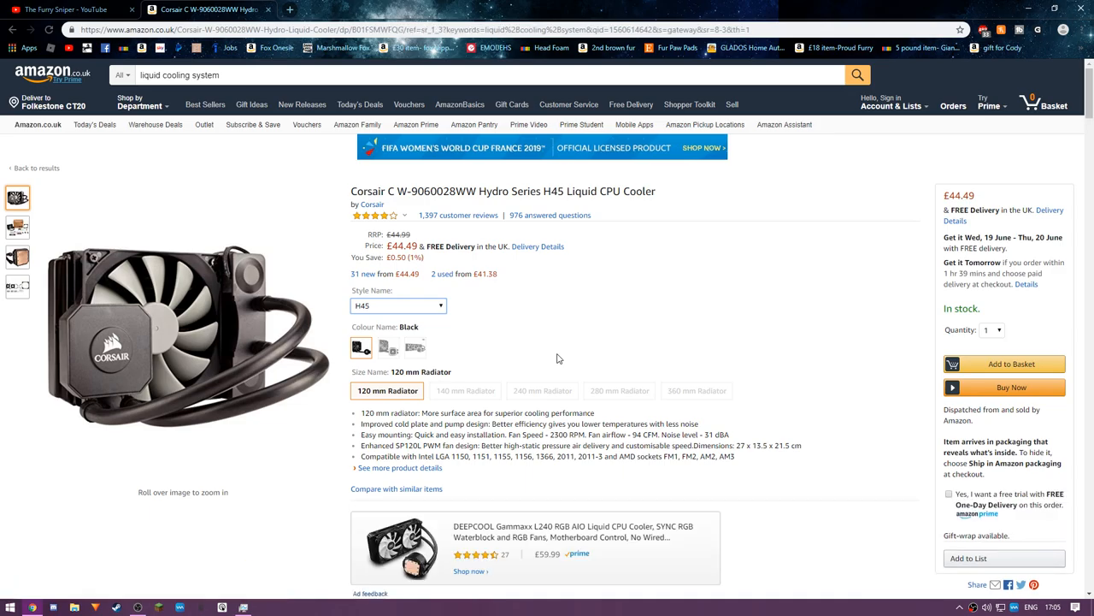
scroll(down, 3)
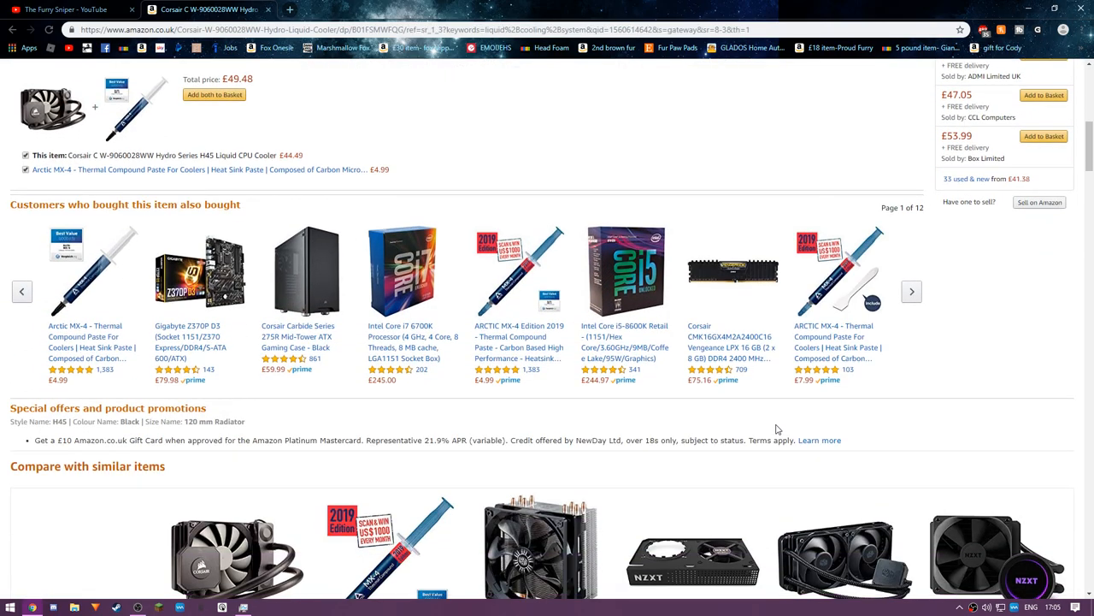
scroll(down, 3)
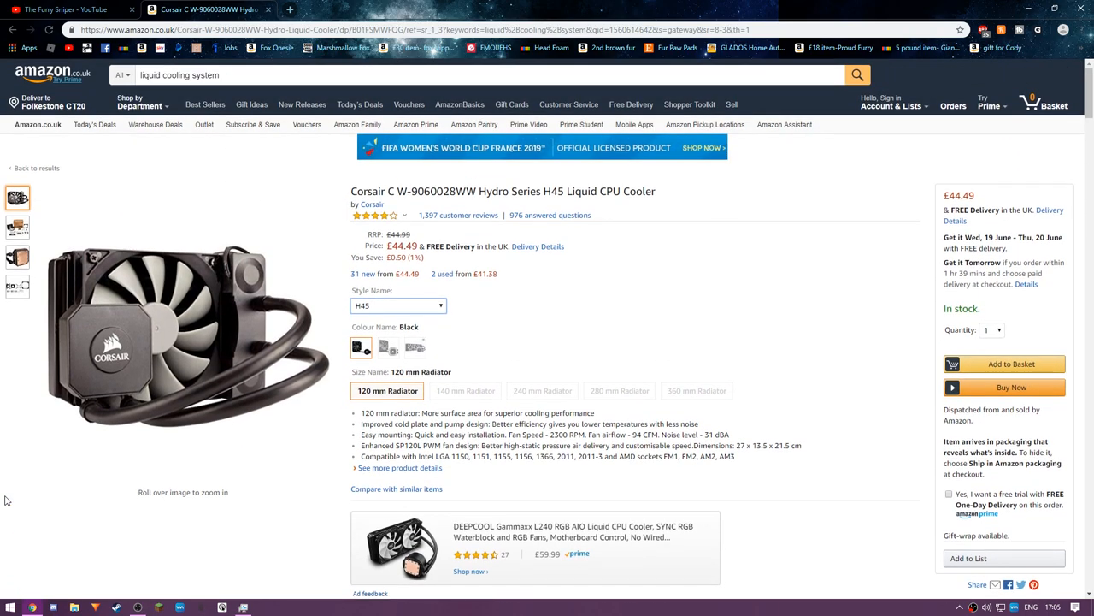
mouse_move(772, 299)
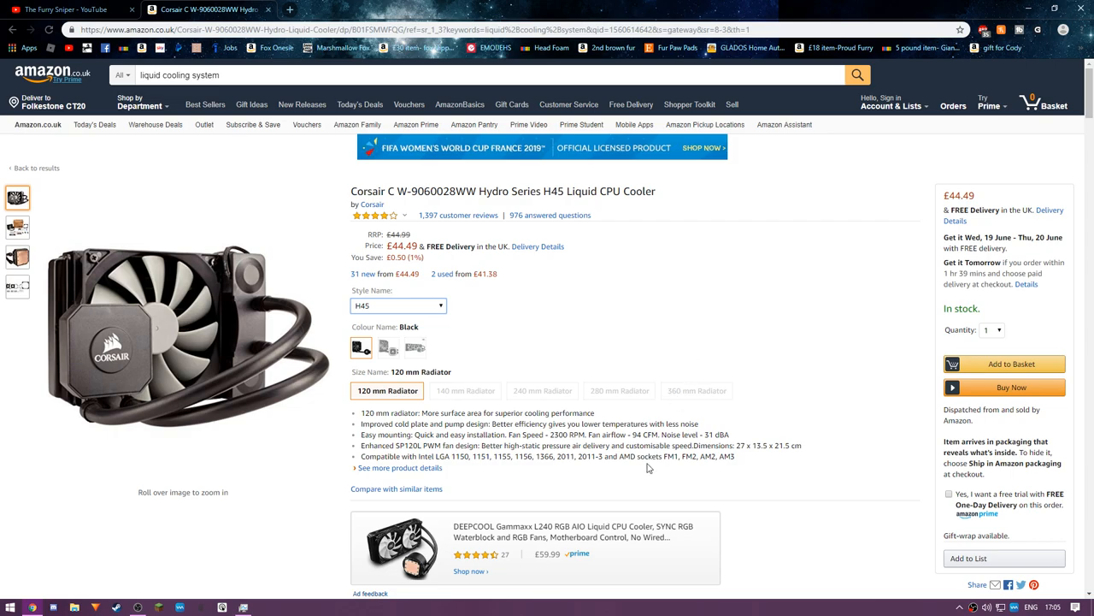
mouse_move(803, 288)
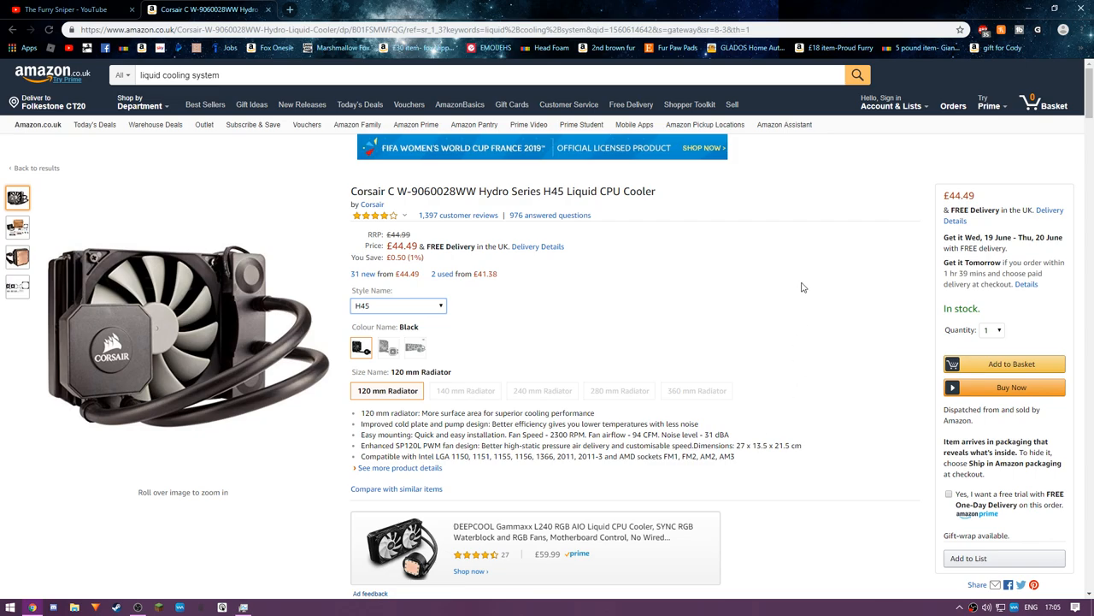